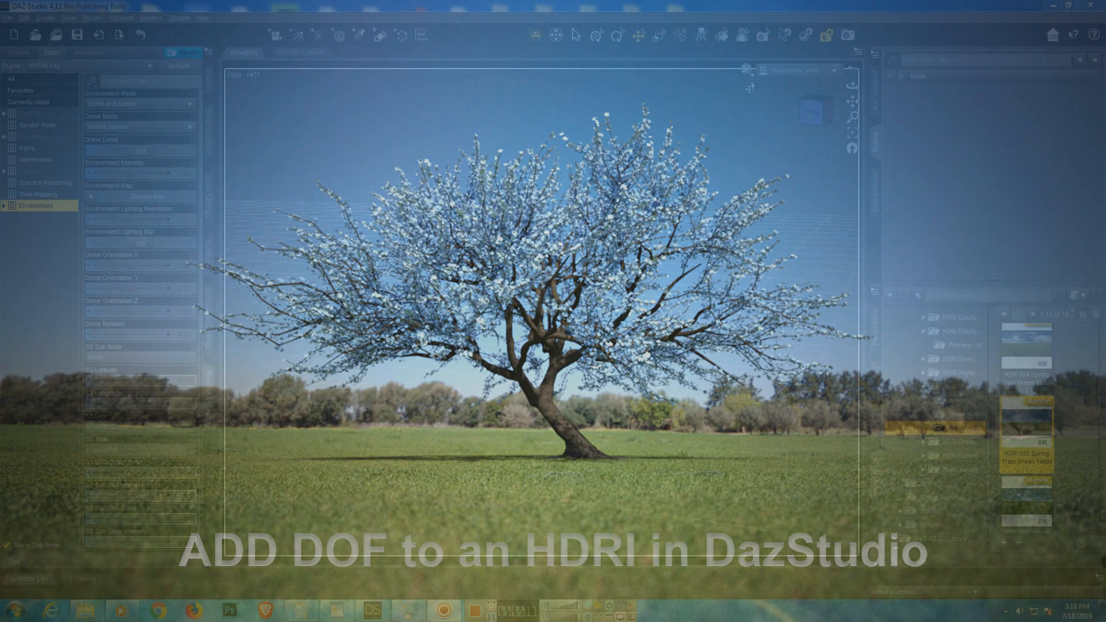
Set the viewport draw style to NVIDIA Iray for a live rendered preview.
left_click(763, 70)
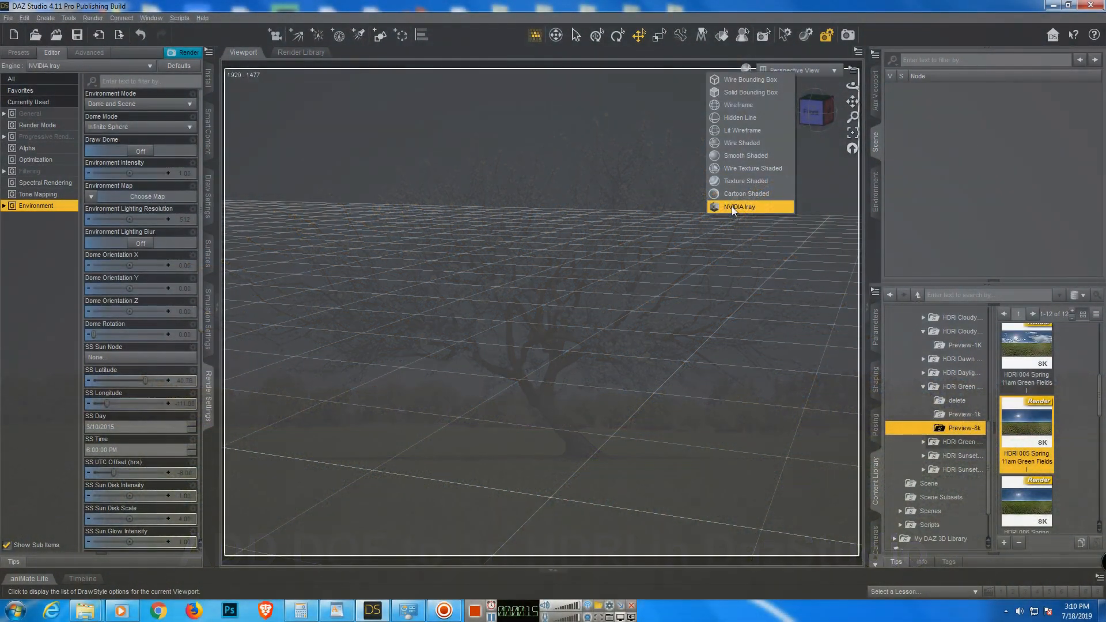
left_click(739, 207)
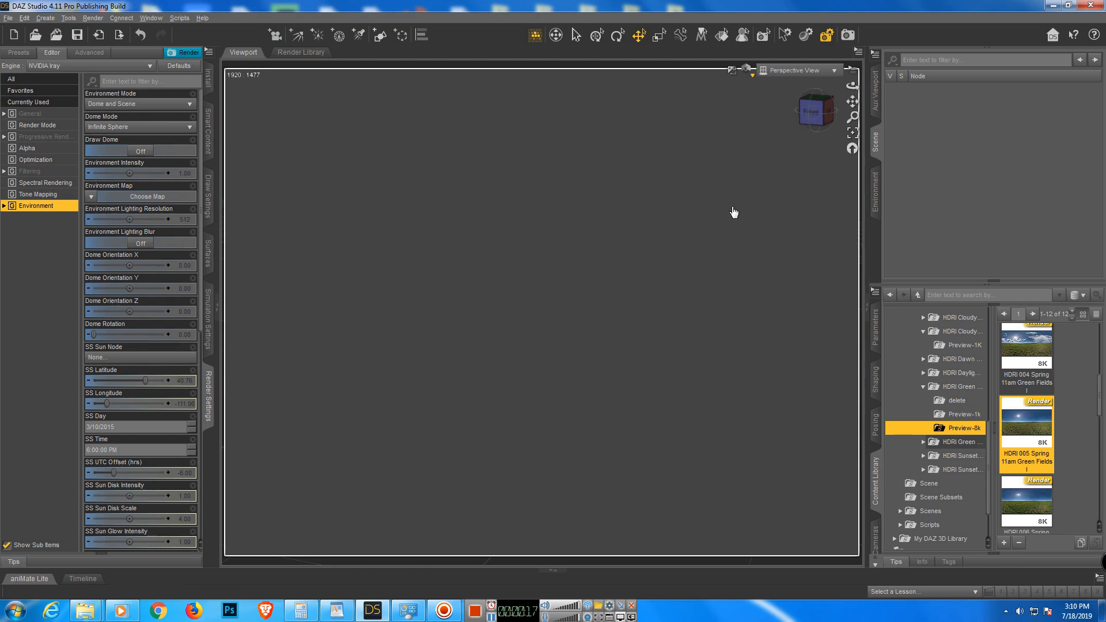
mouse_move(793, 161)
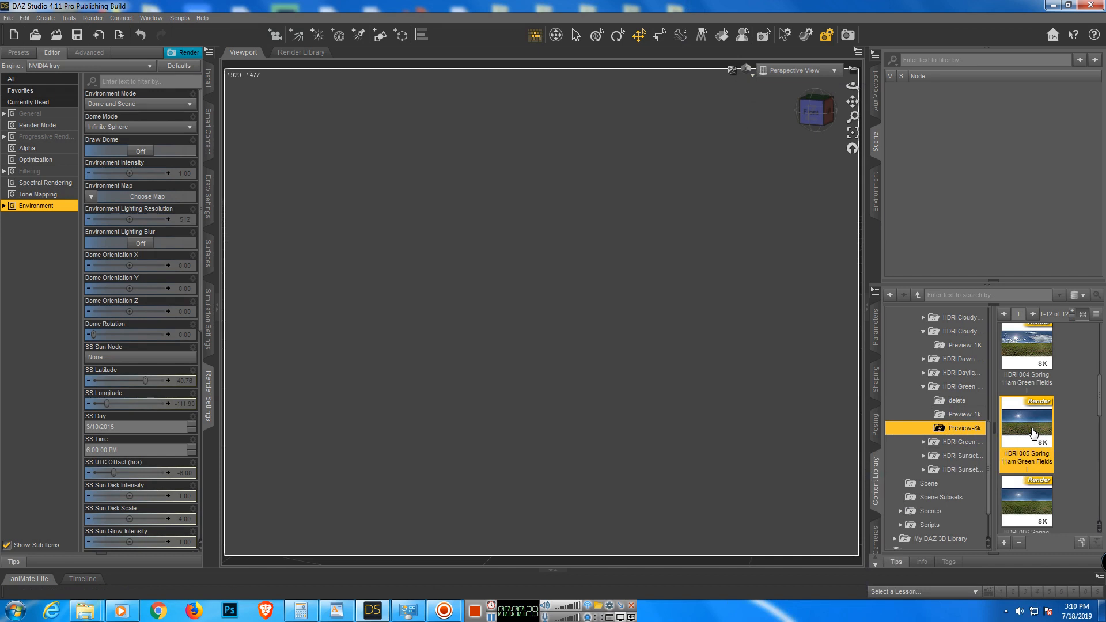
Load the HDRI 005 Spring 11am Green Fields environment and turn Draw Dome on.
double_click(1026, 427)
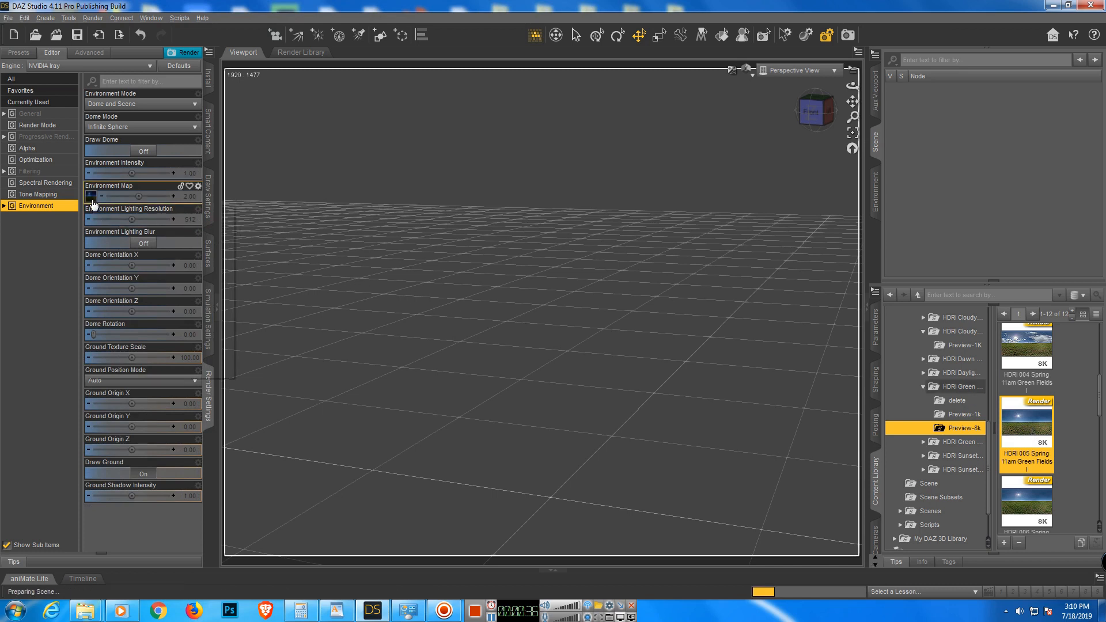
double_click(1026, 430)
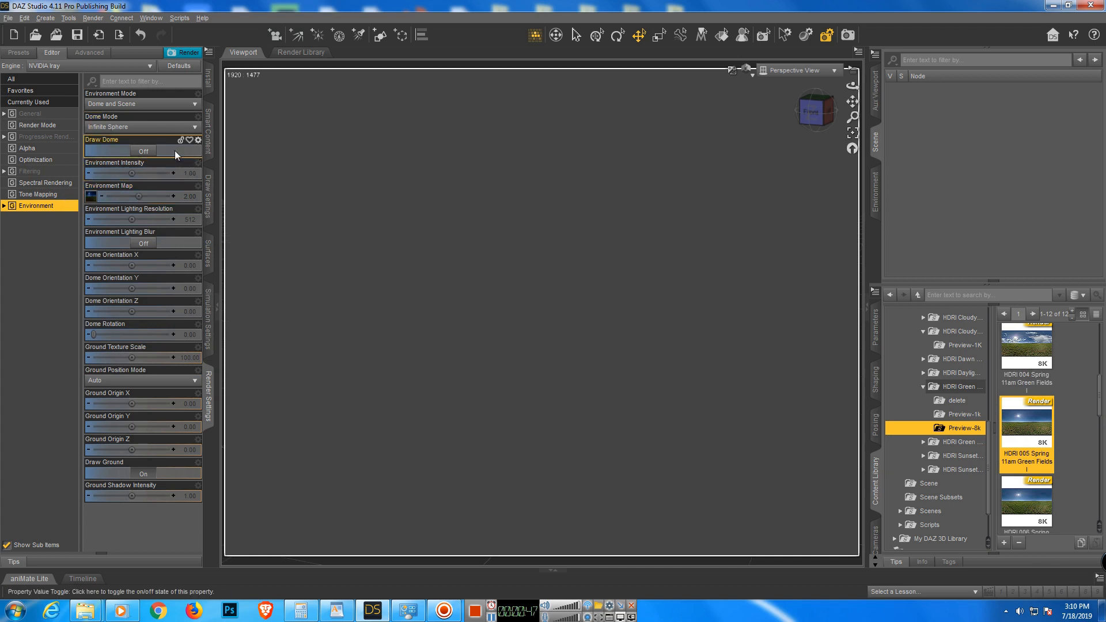
left_click(142, 151)
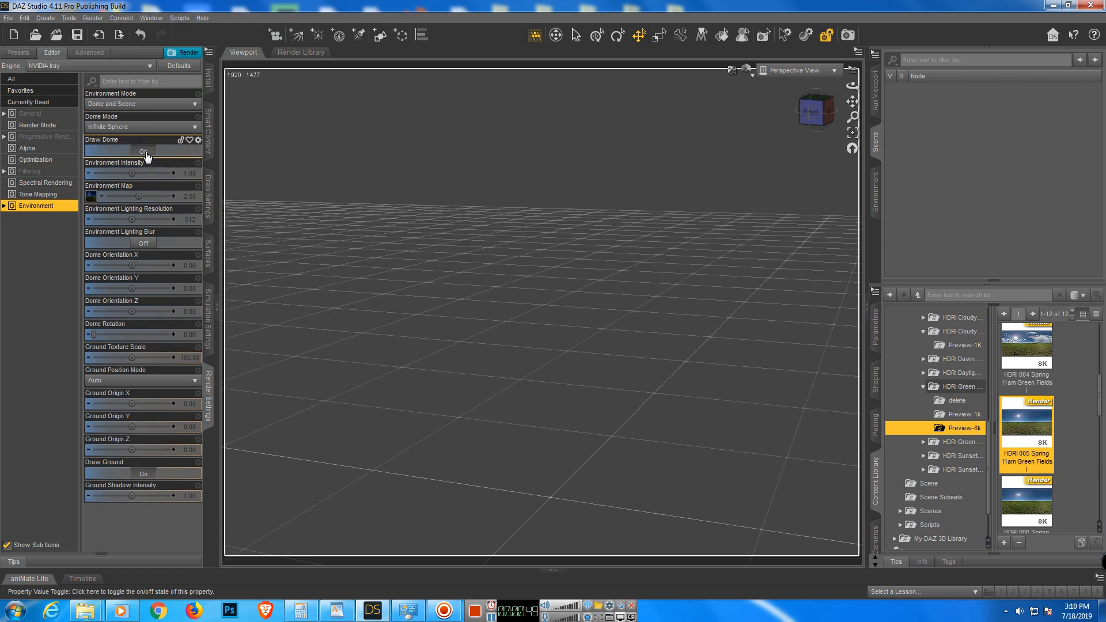
left_click(141, 150)
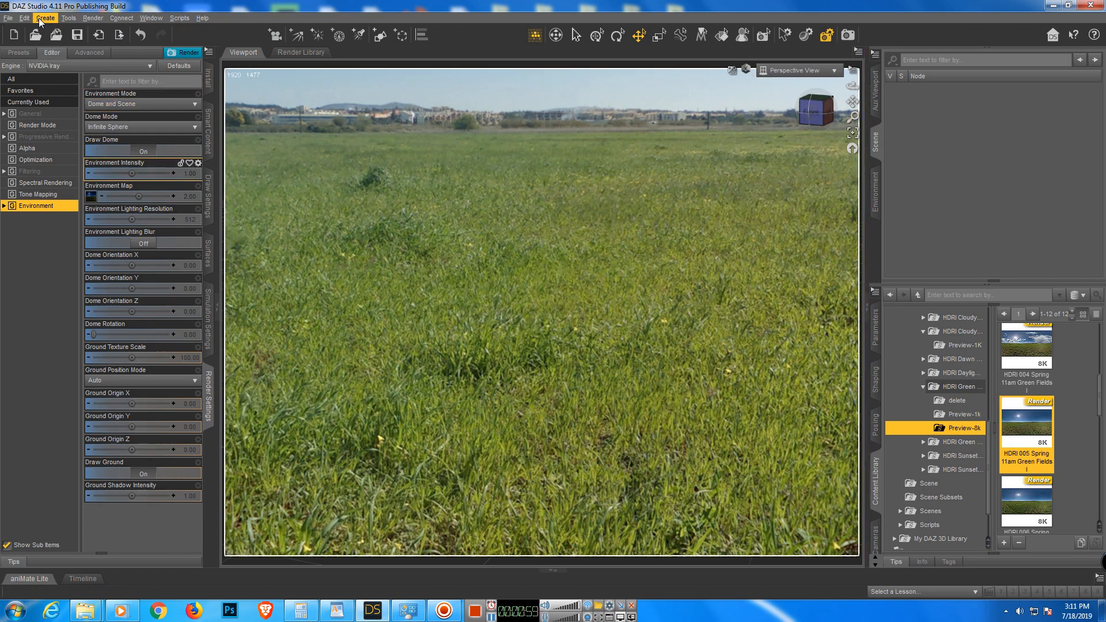
Create Camera 1 with default settings and look through it in the viewport.
left_click(44, 18)
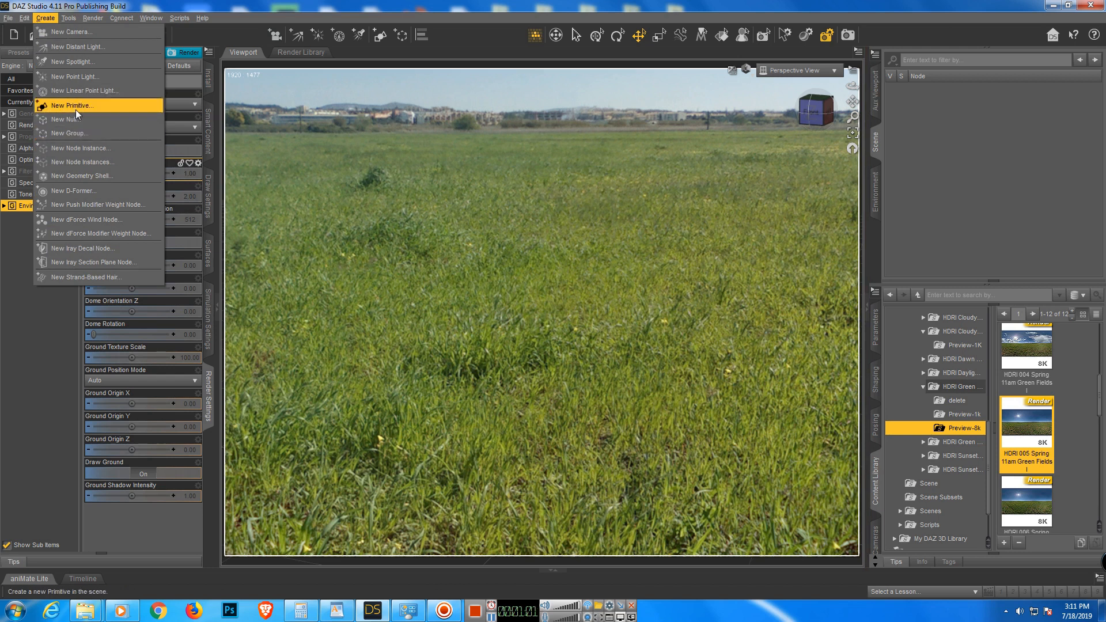
mouse_move(71, 32)
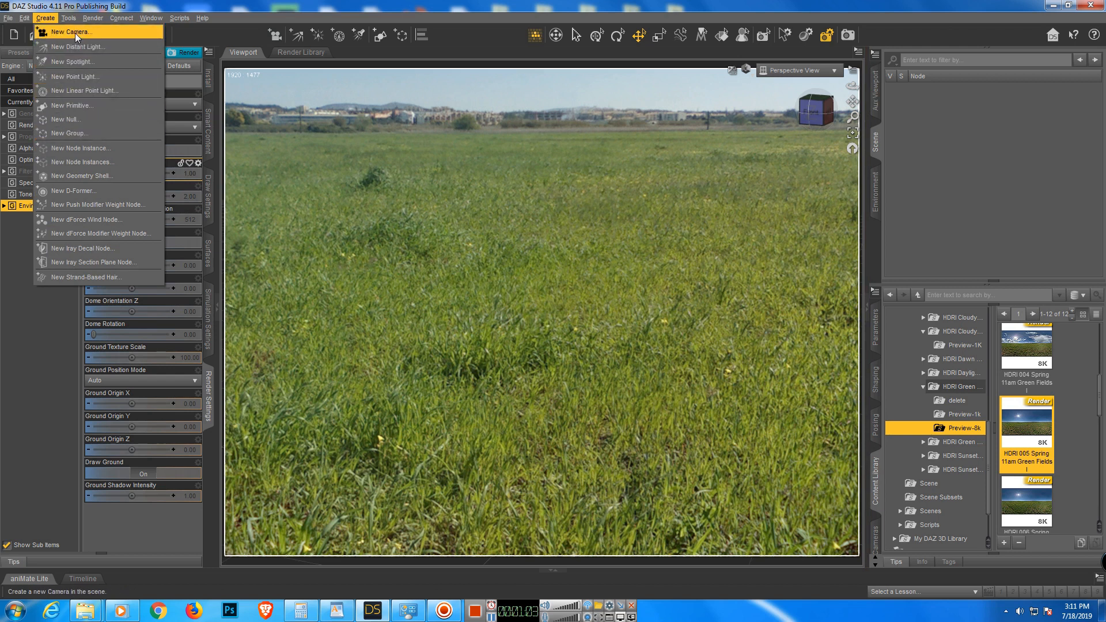
left_click(68, 31)
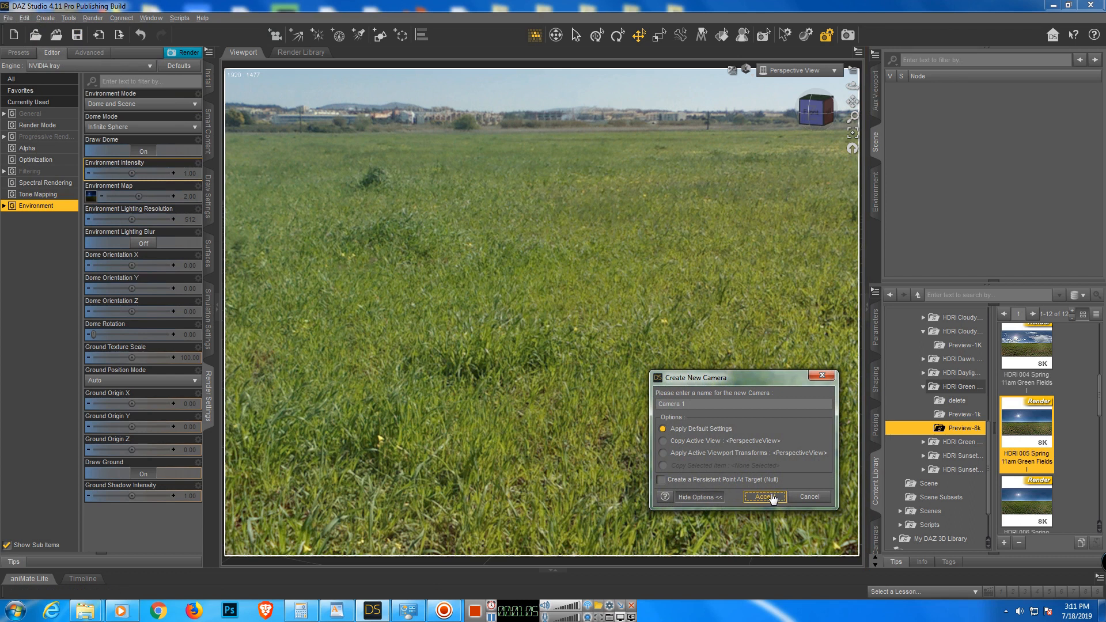
left_click(761, 497)
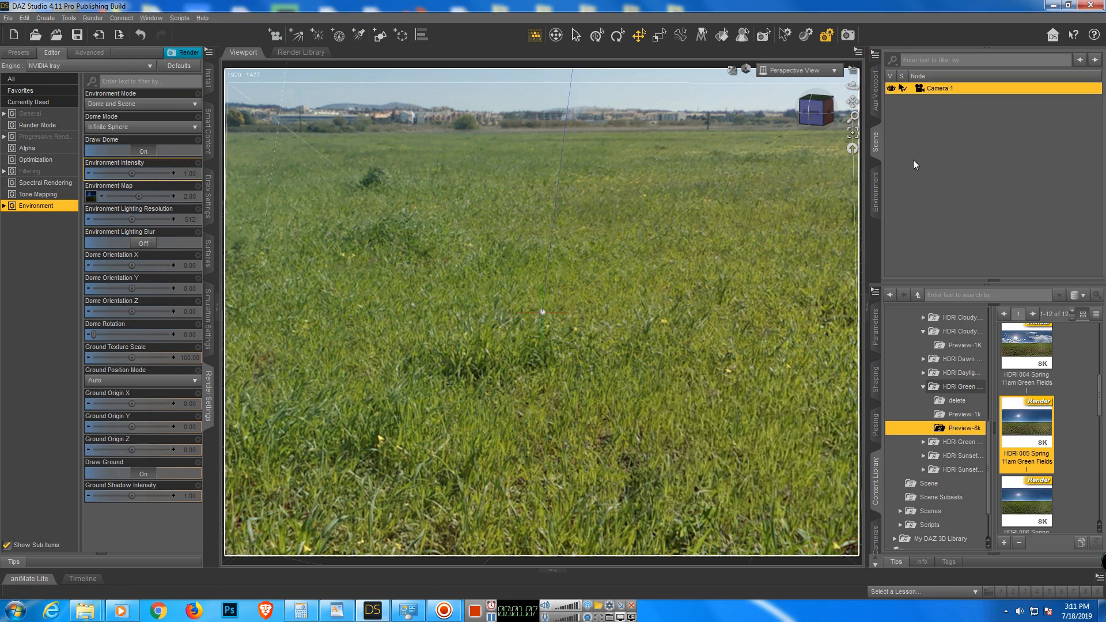
left_click(797, 69)
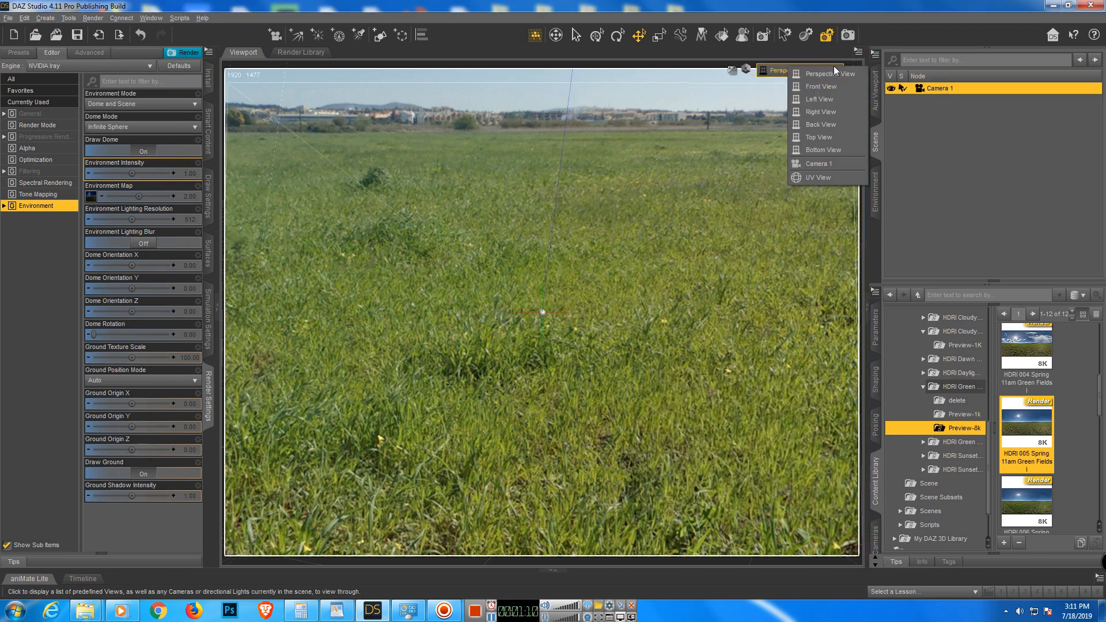
left_click(816, 163)
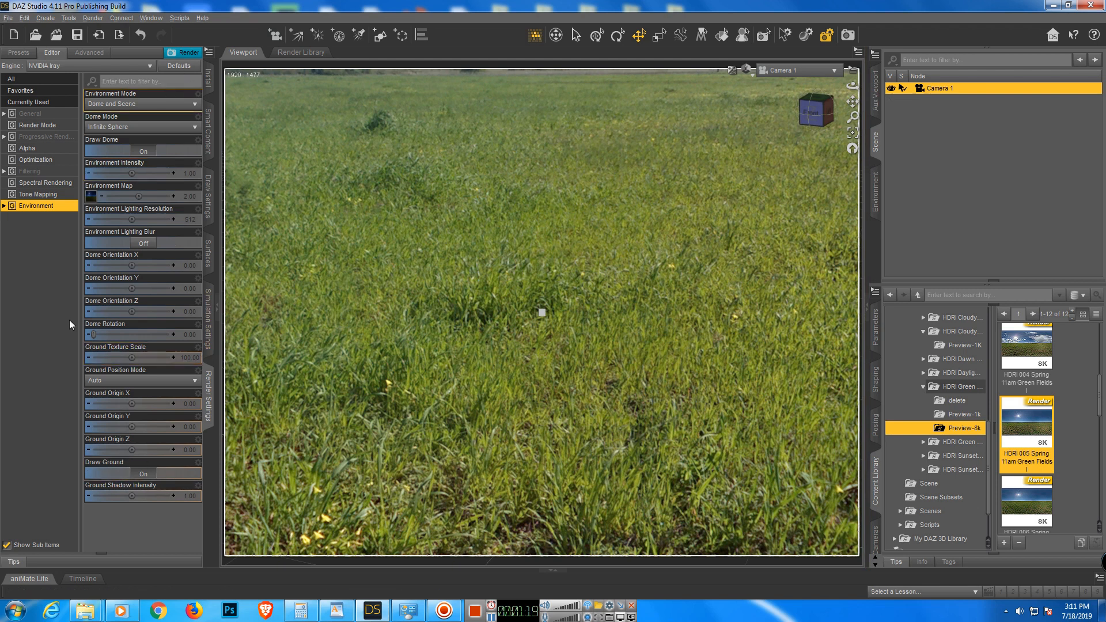
mouse_move(120, 215)
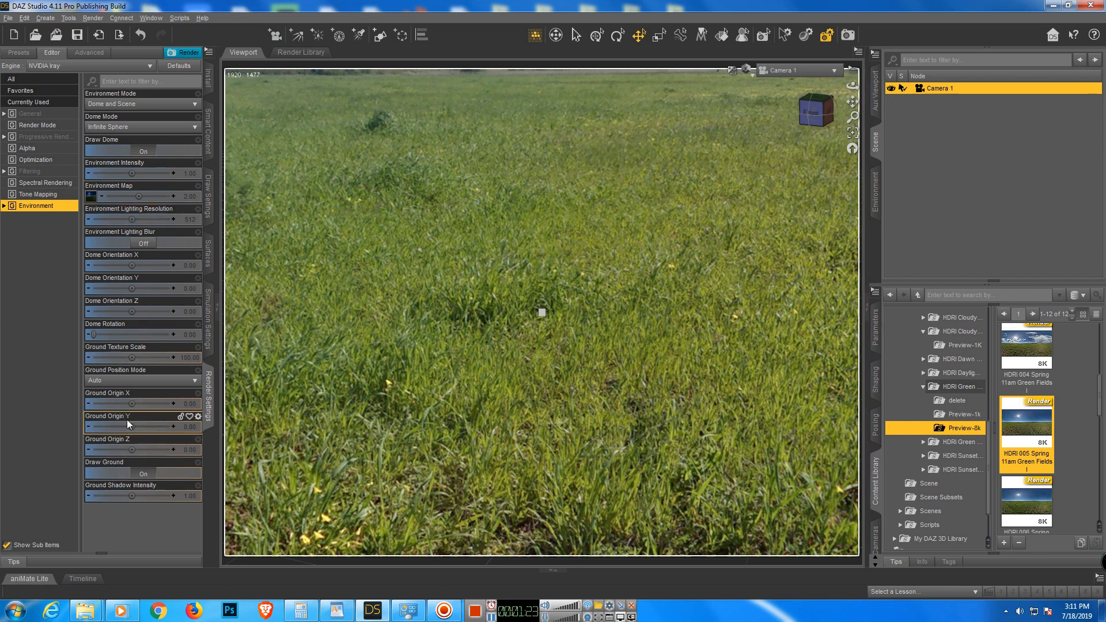
Set Dome Mode to Infinite Sphere w/ Ground and begin adjusting Camera 1.
left_click(141, 127)
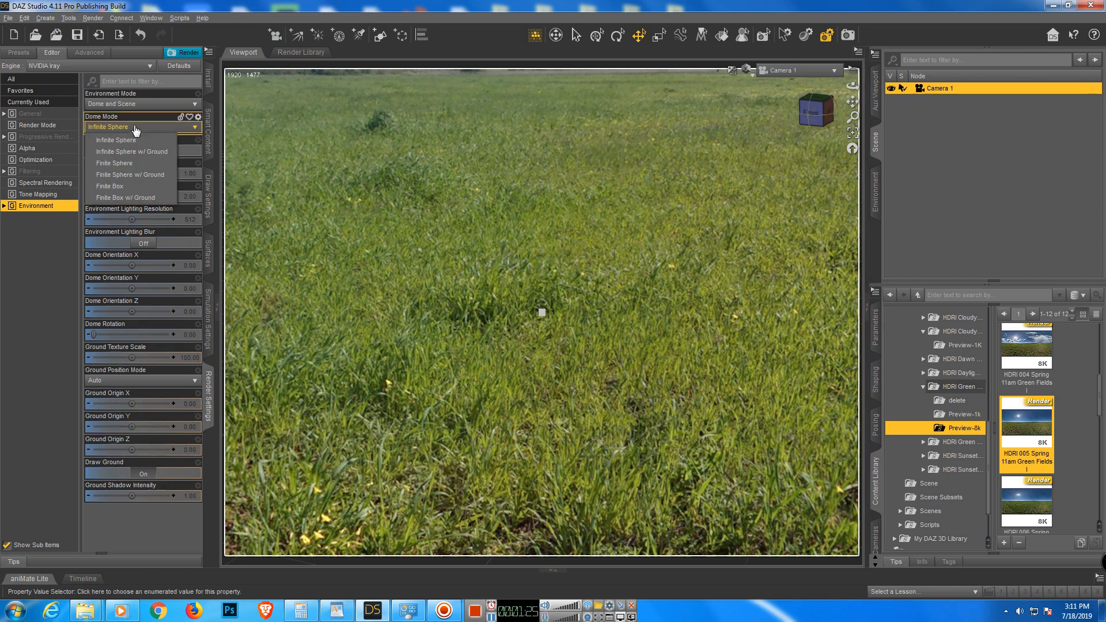
mouse_move(130, 174)
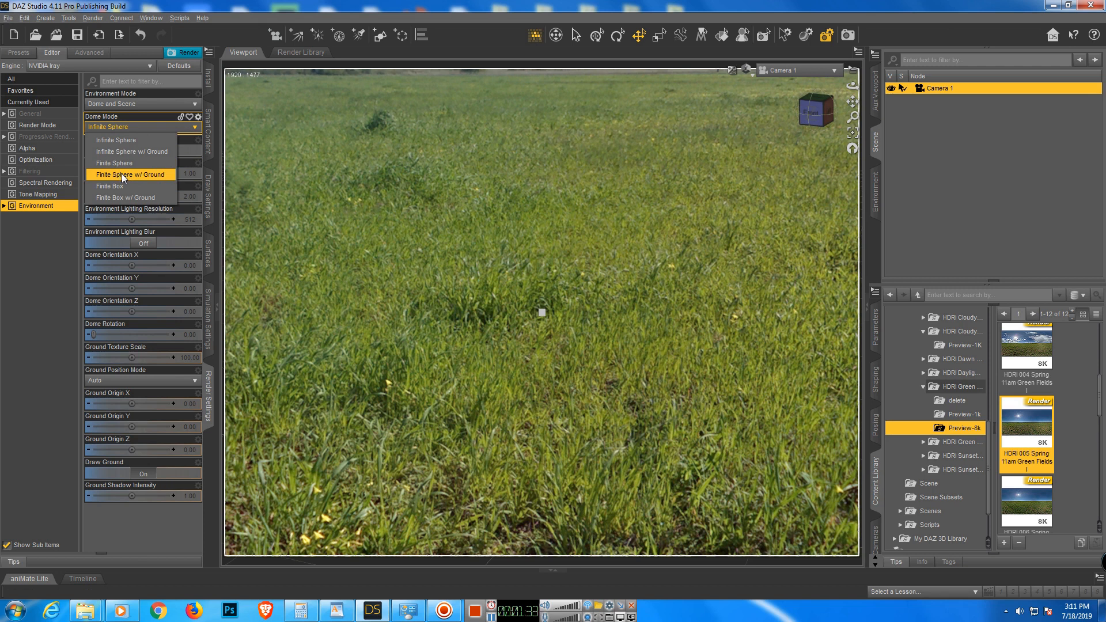
mouse_move(131, 151)
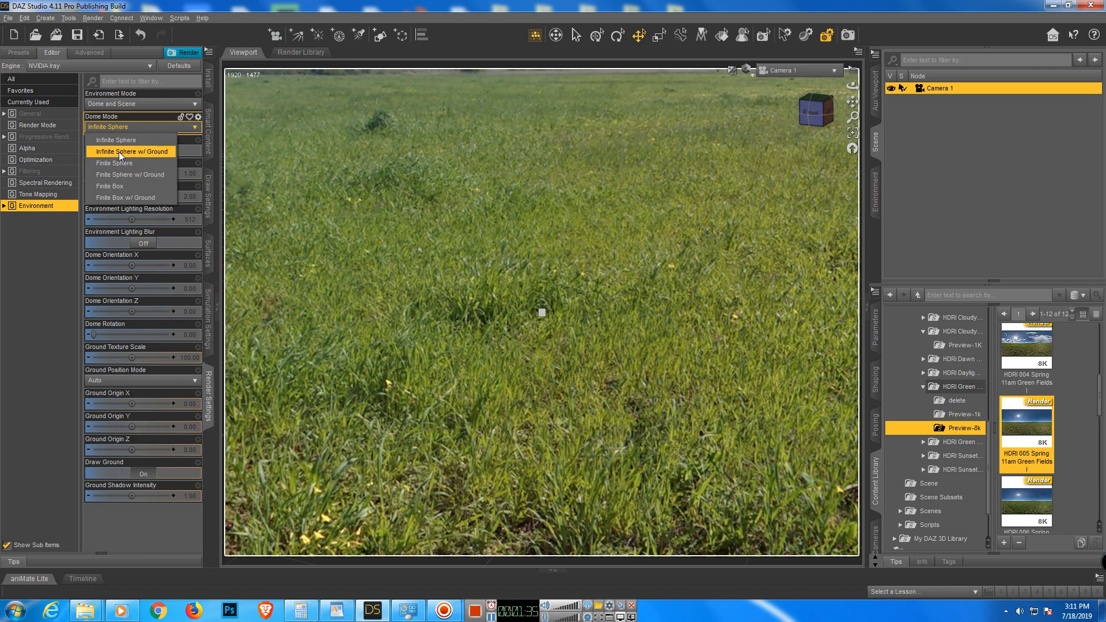
left_click(130, 151)
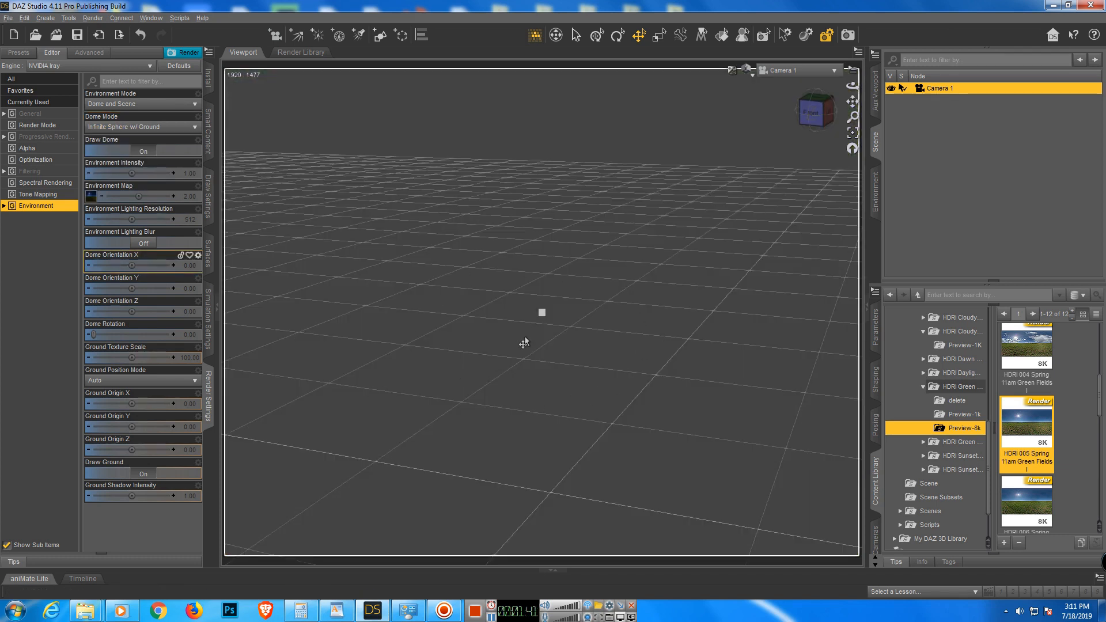
double_click(1026, 419)
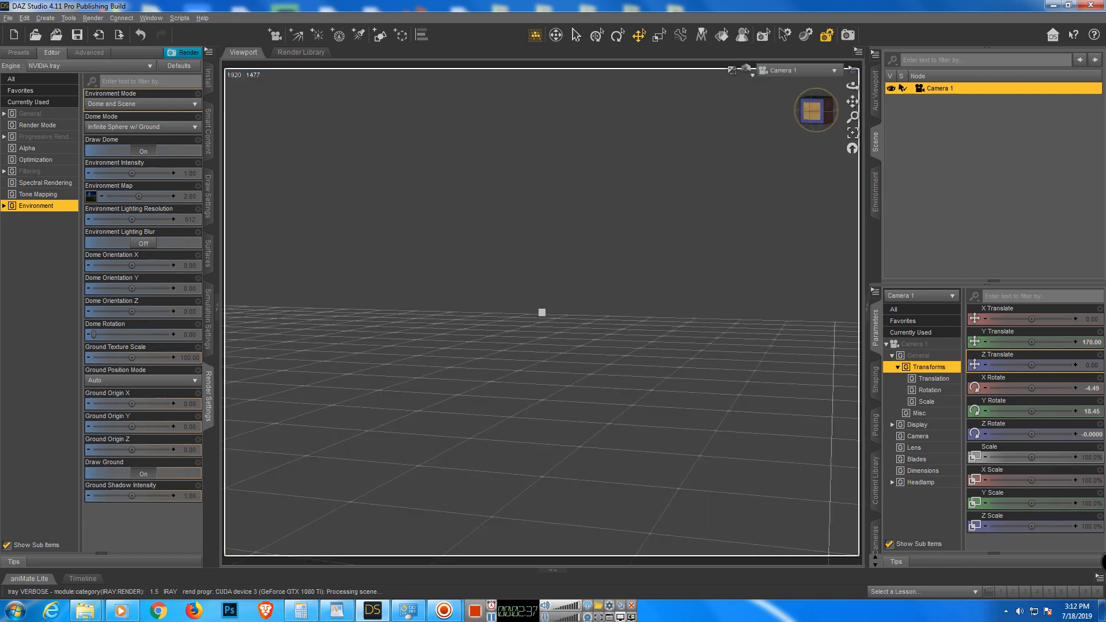
Rotate Camera 1 to about -77.82 Y Rotate, facing the distant tree line.
left_click_drag(540, 312, 717, 277)
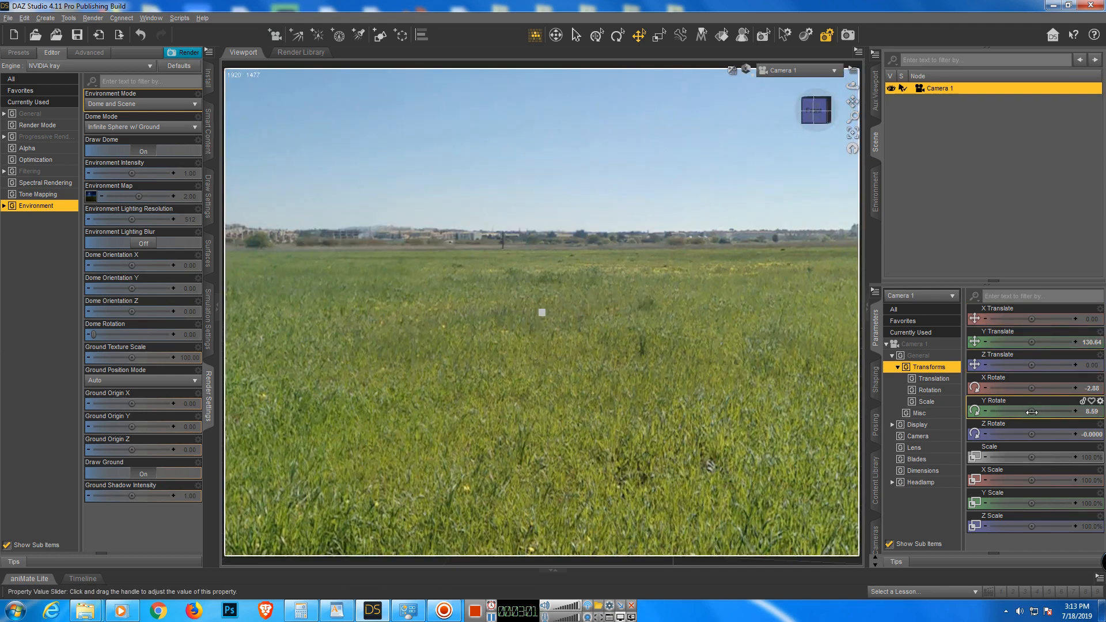
left_click_drag(1033, 411, 1026, 411)
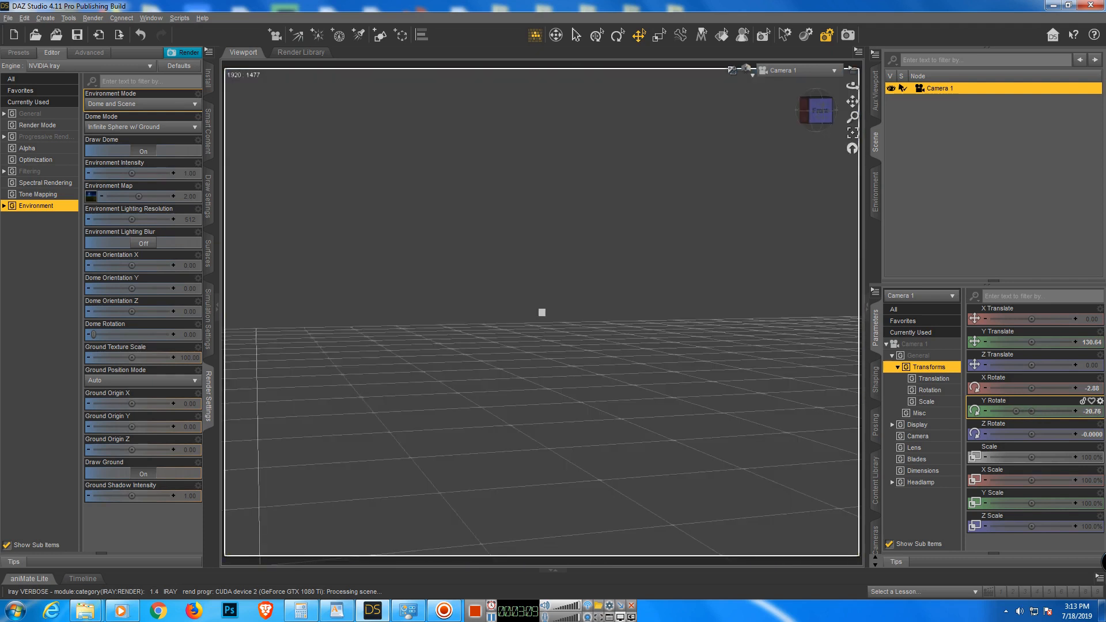
left_click_drag(1023, 411, 1044, 416)
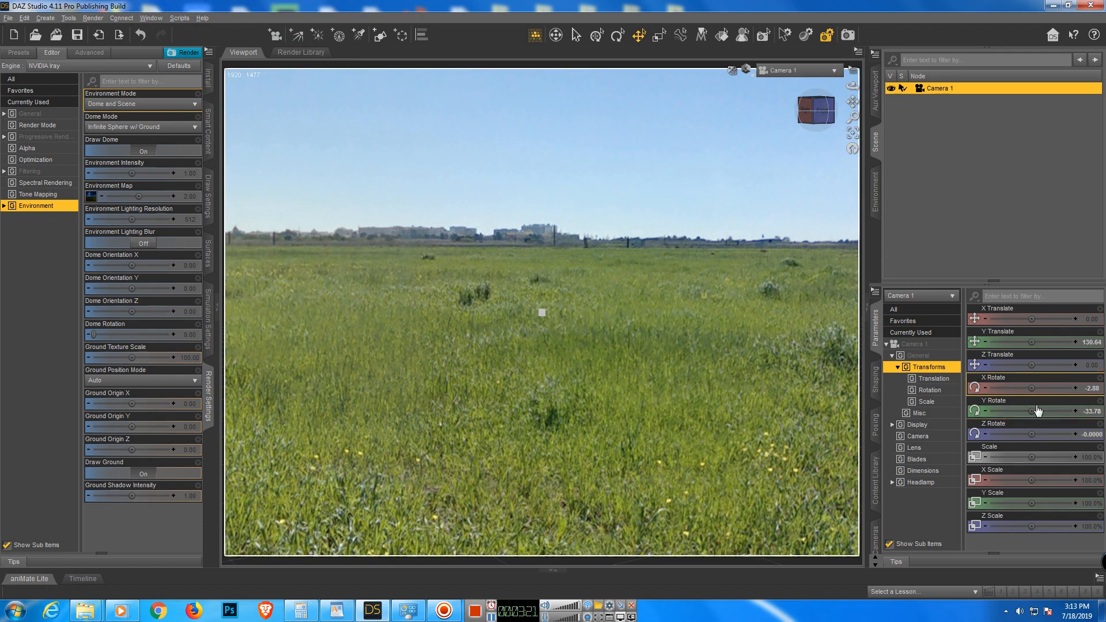
left_click_drag(1051, 411, 1037, 411)
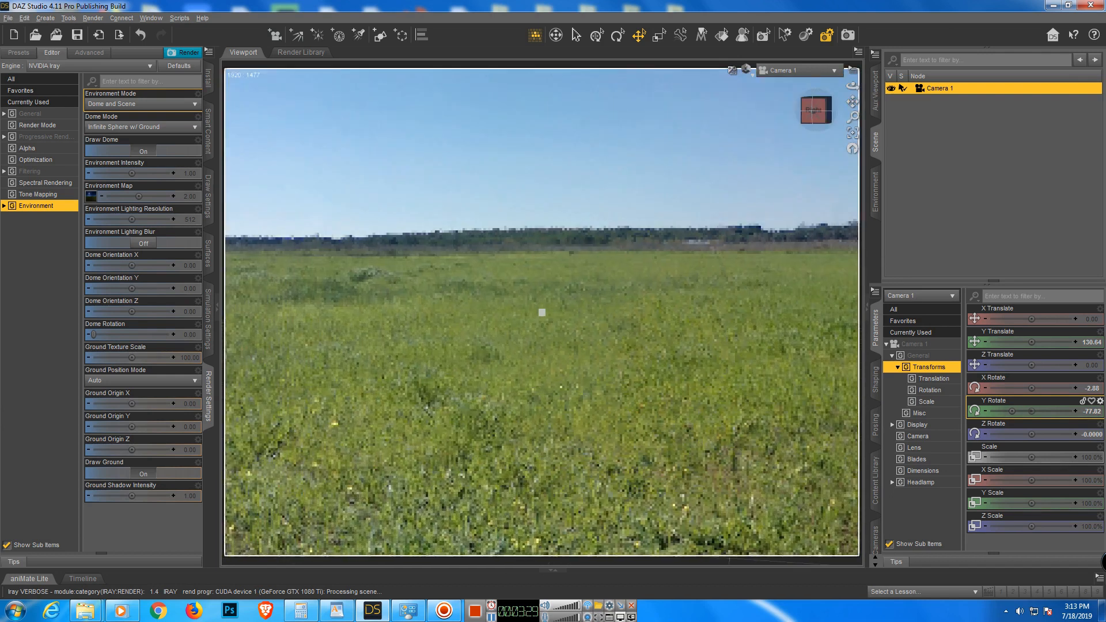
left_click(938, 88)
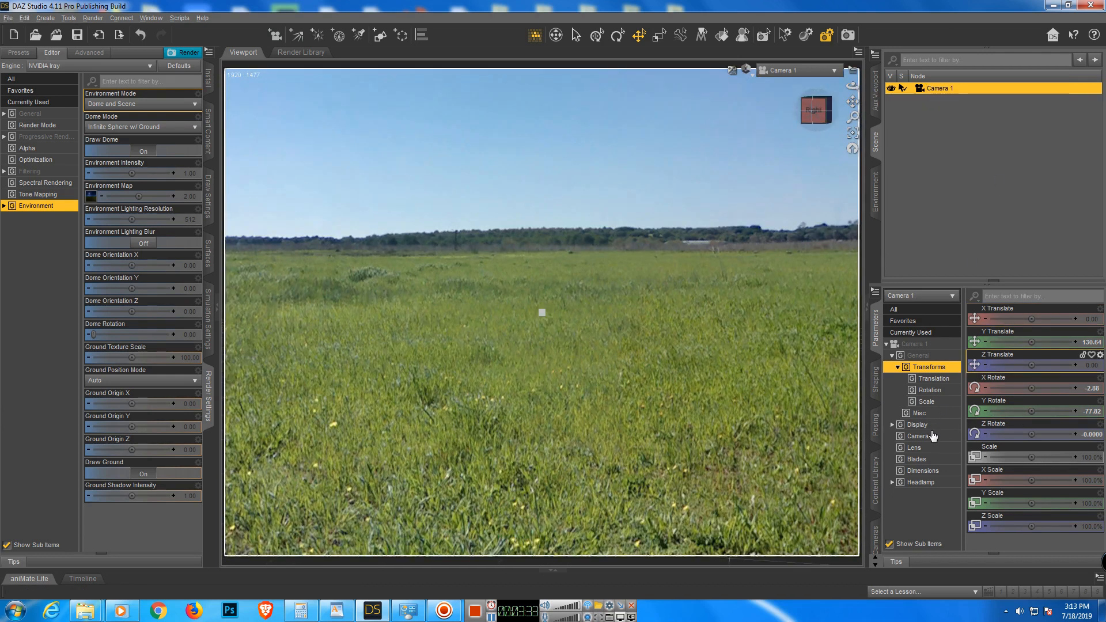
Give Camera 1 a 28 mm focal length and 35 mm frame width.
left_click(918, 436)
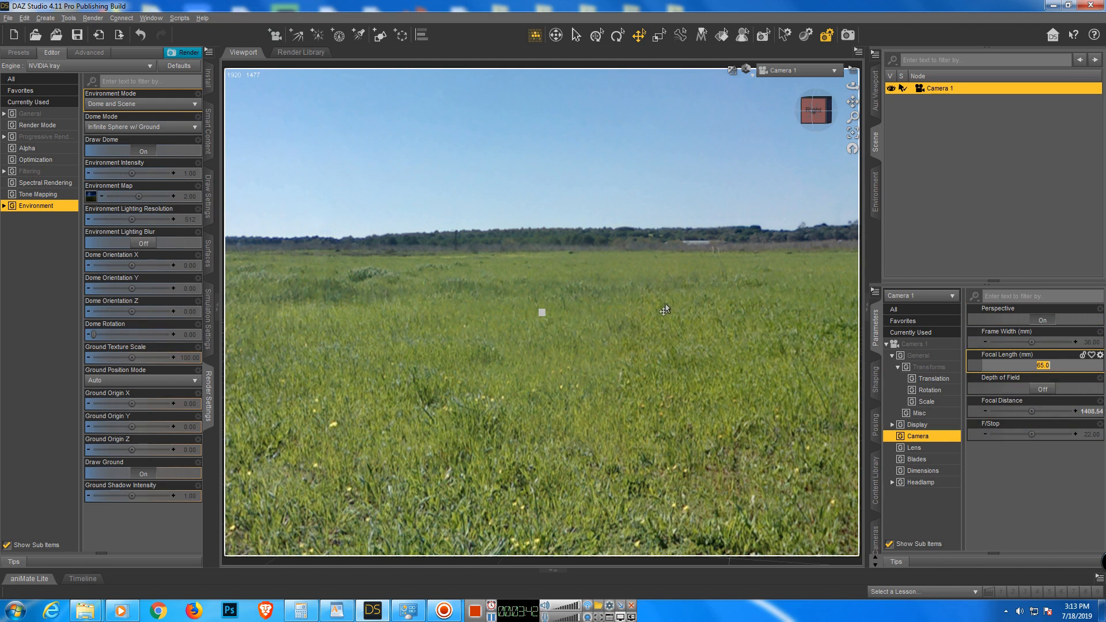
mouse_move(632, 294)
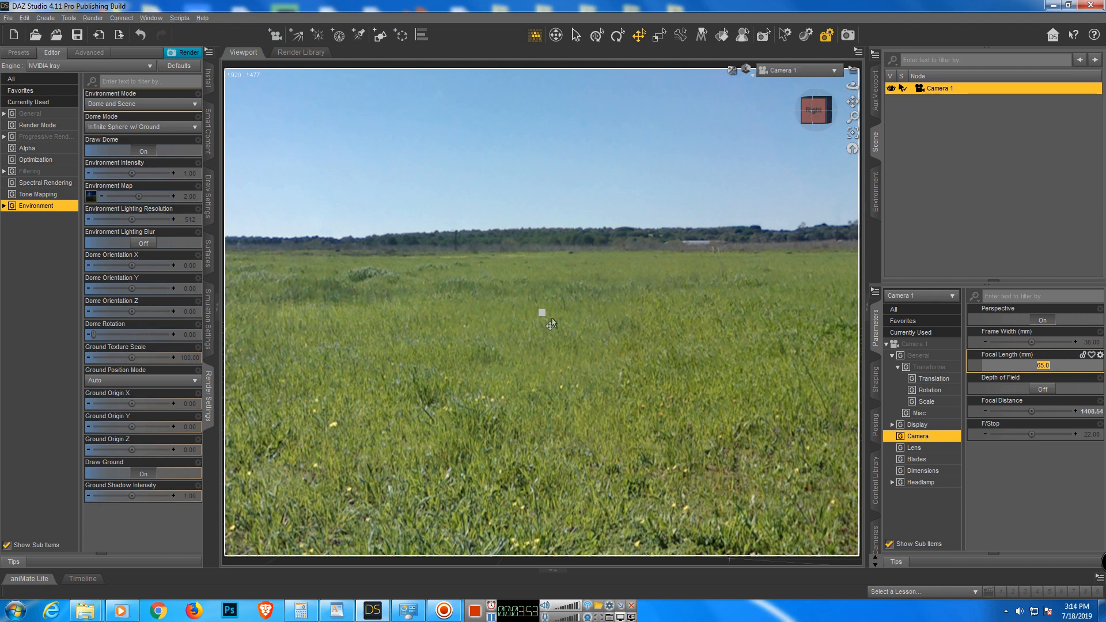
mouse_move(582, 303)
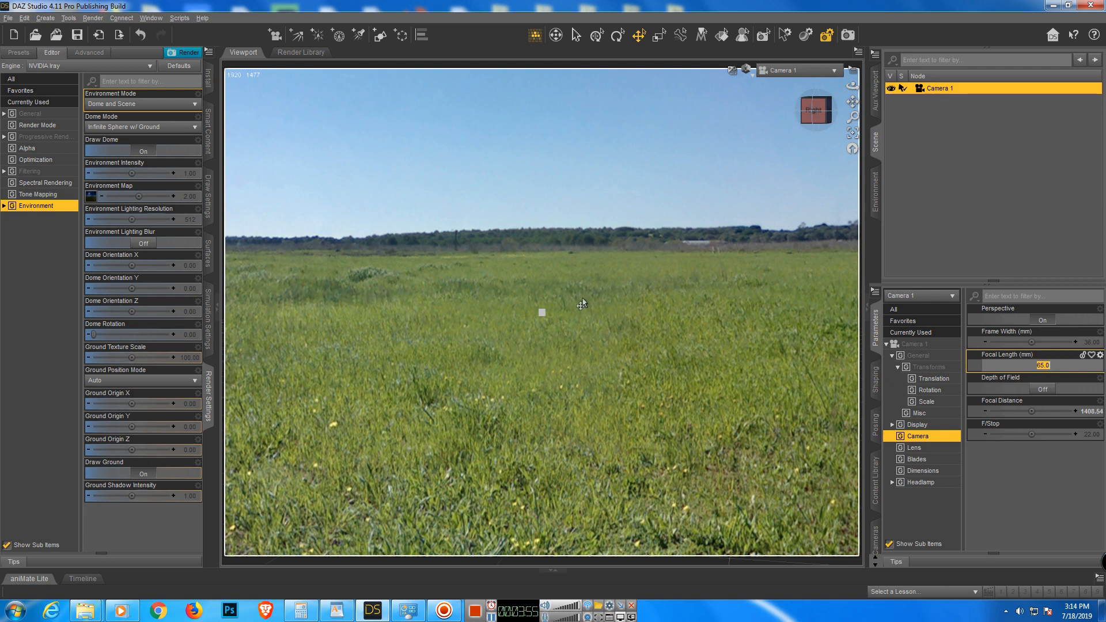
mouse_move(1007, 414)
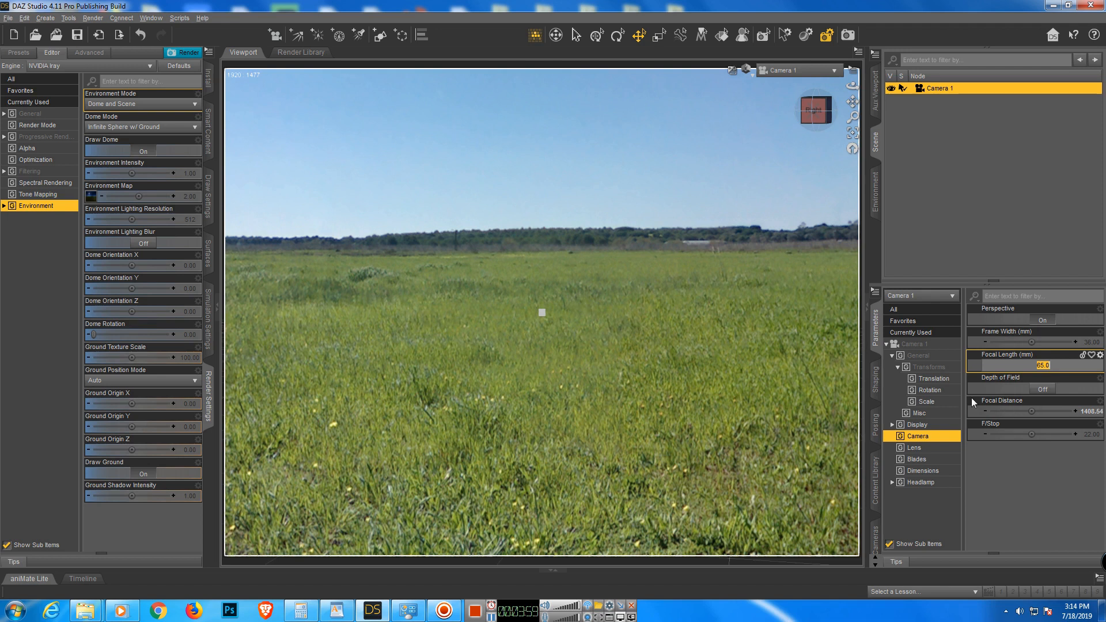
type("28")
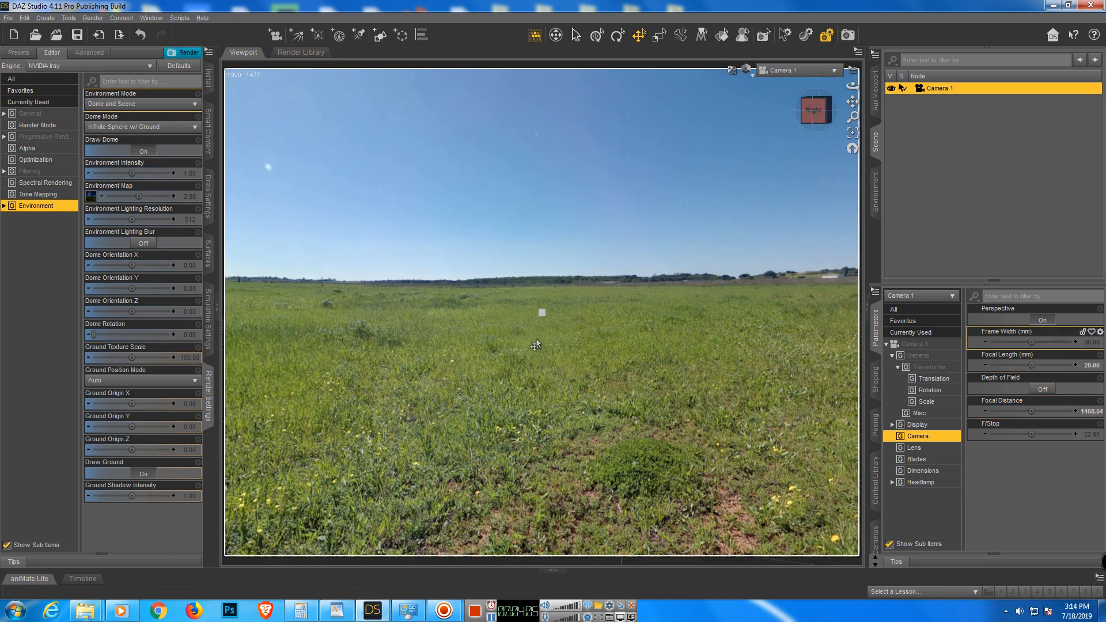
mouse_move(597, 426)
type("22")
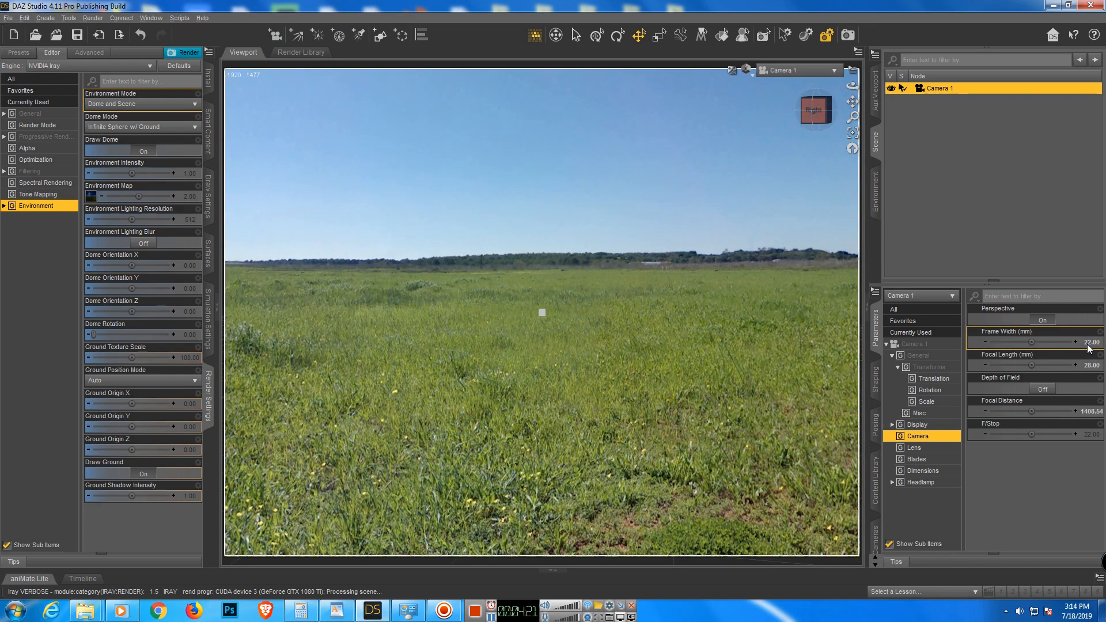
left_click(1044, 342)
type("35")
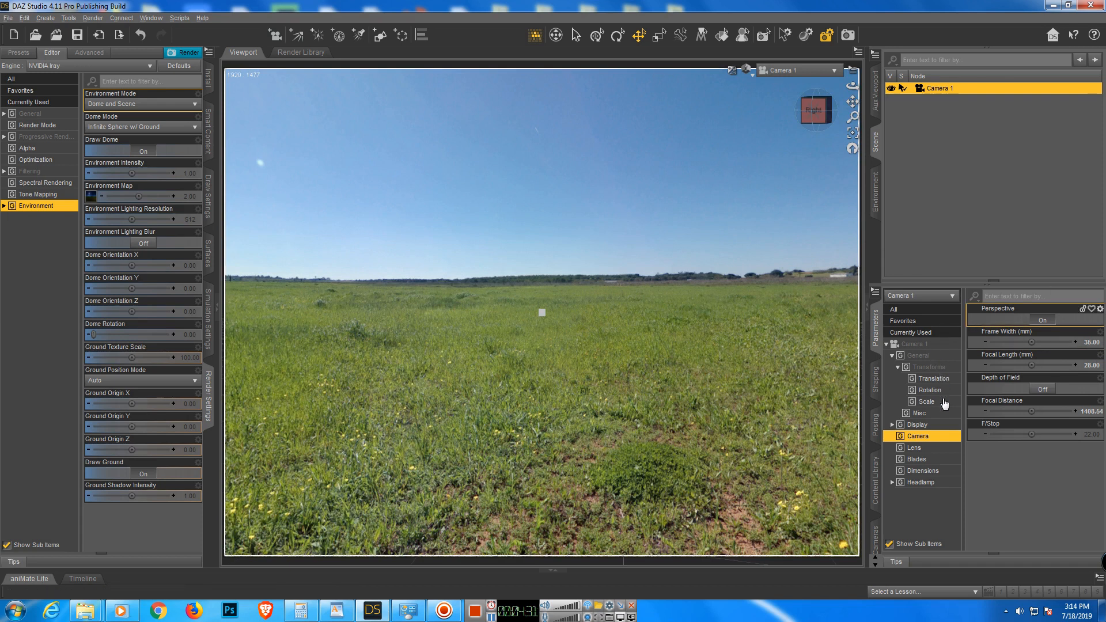
mouse_move(933, 380)
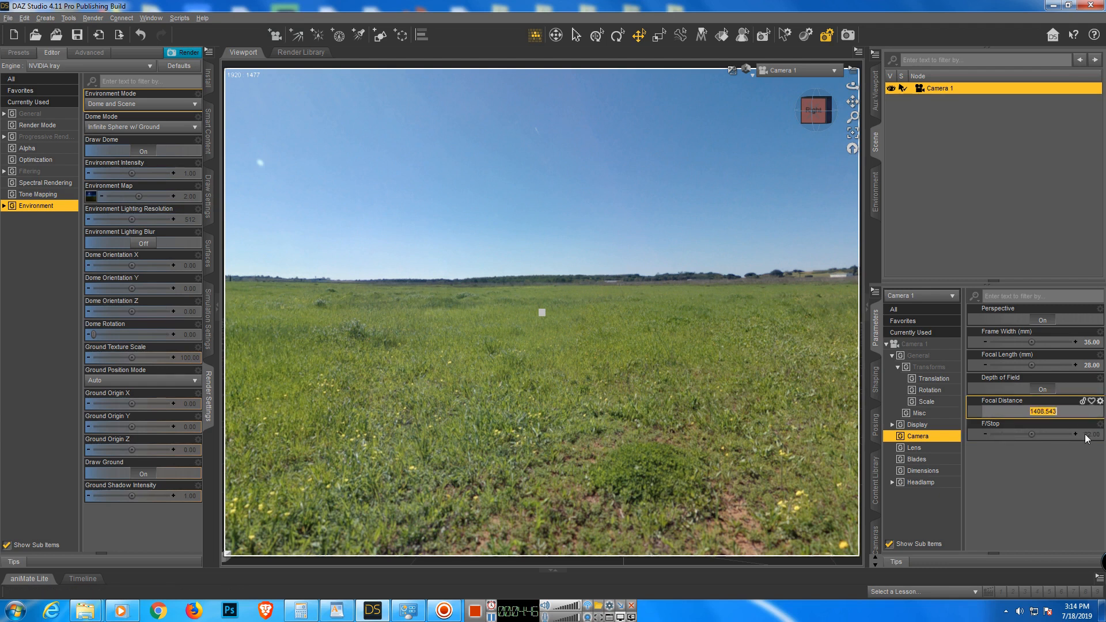
Set Camera 1's focal distance to 400 and f-stop to 5.
type("400.00")
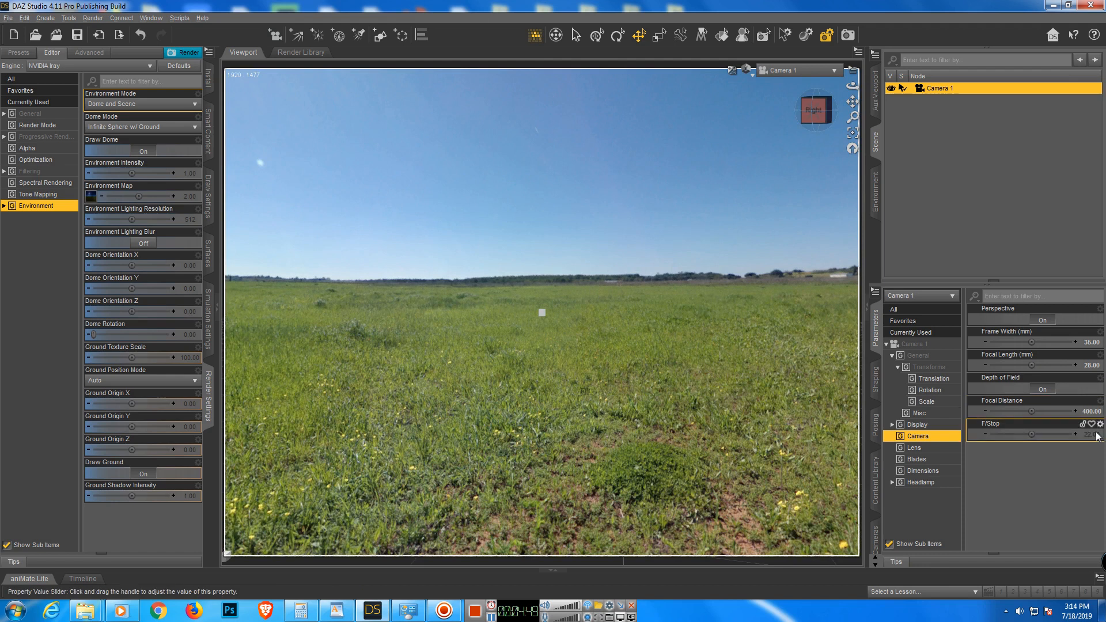
left_click(1044, 435)
type("5")
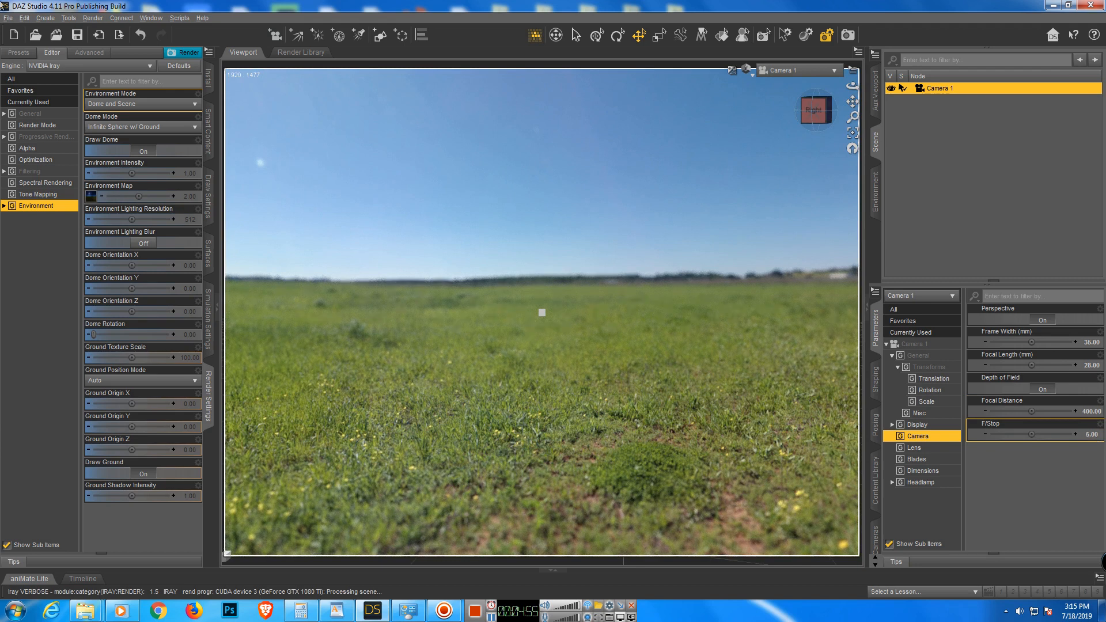
left_click(44, 17)
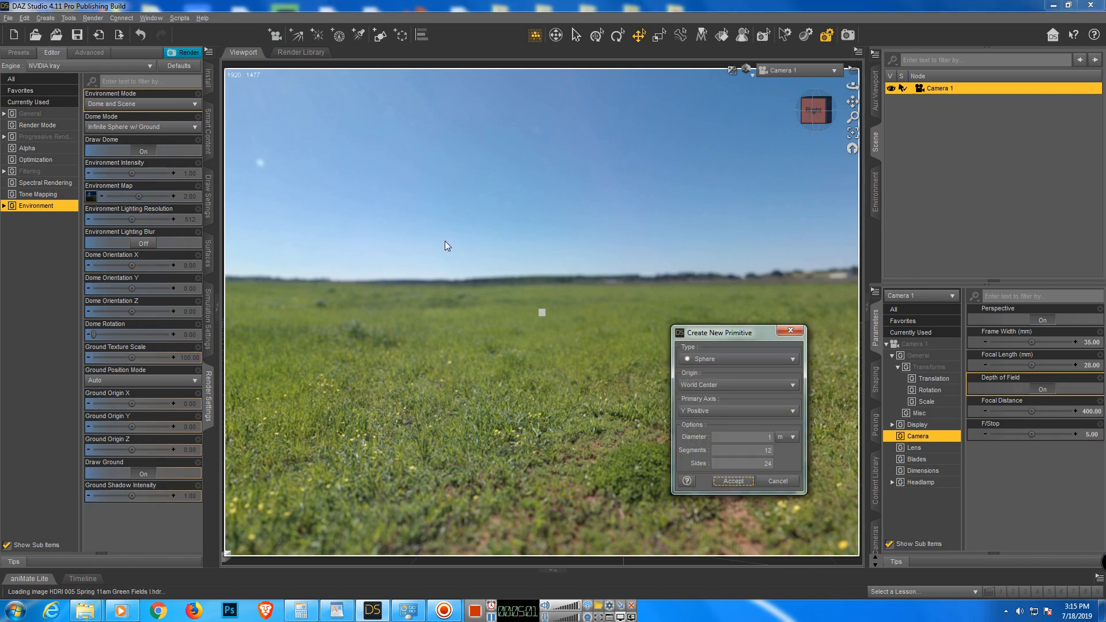
Add the sphere, place it at X 342.37, Z -129.44, and return to Camera 1.
left_click(732, 481)
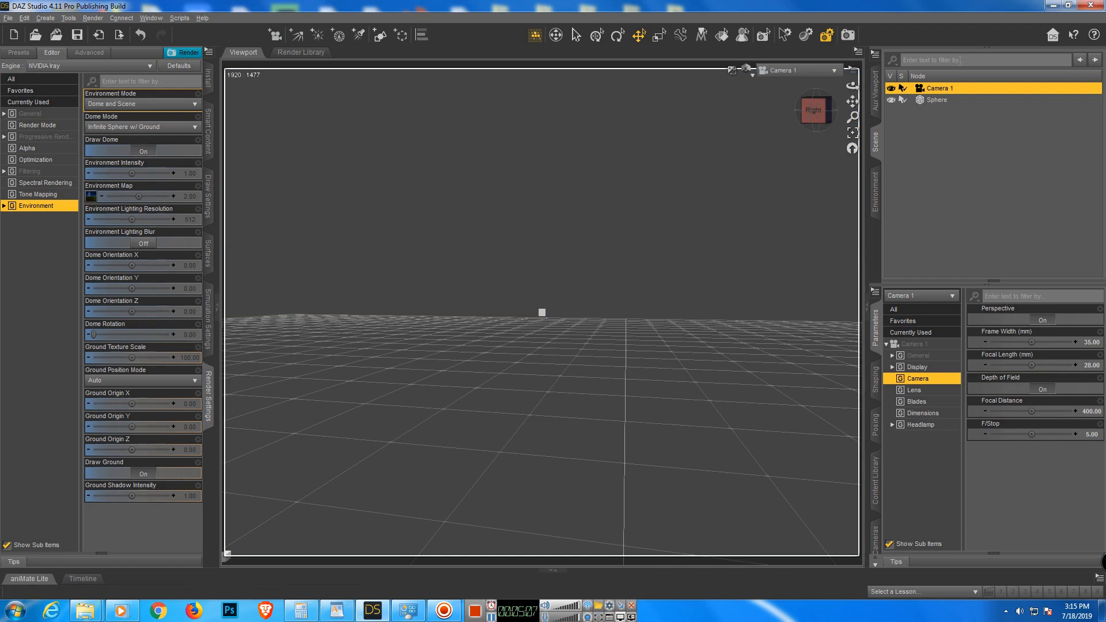
left_click(936, 100)
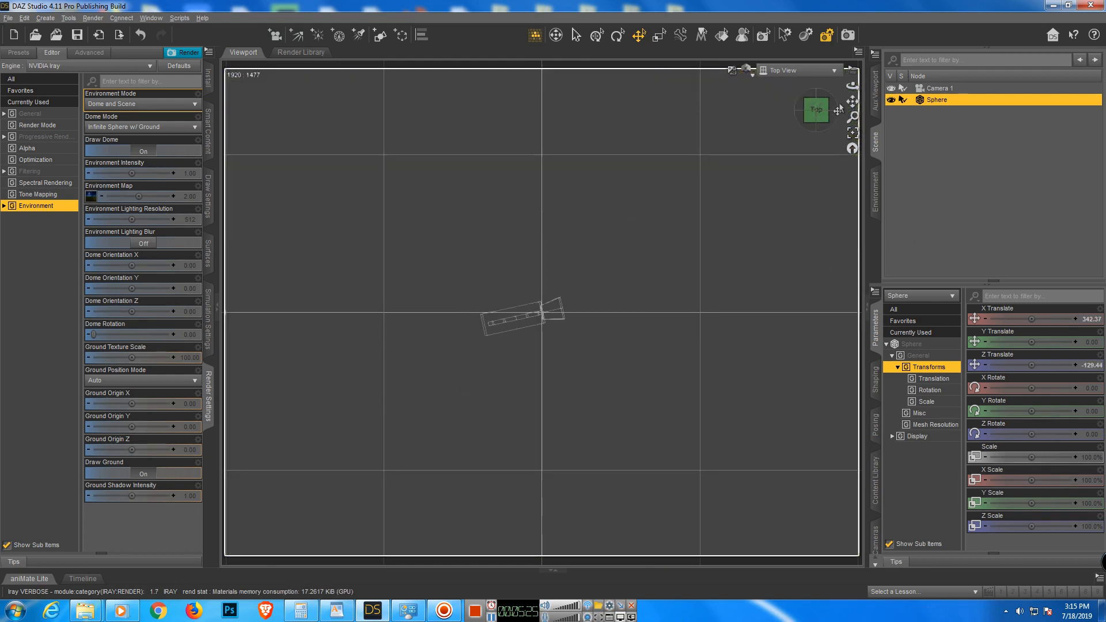
left_click(800, 70)
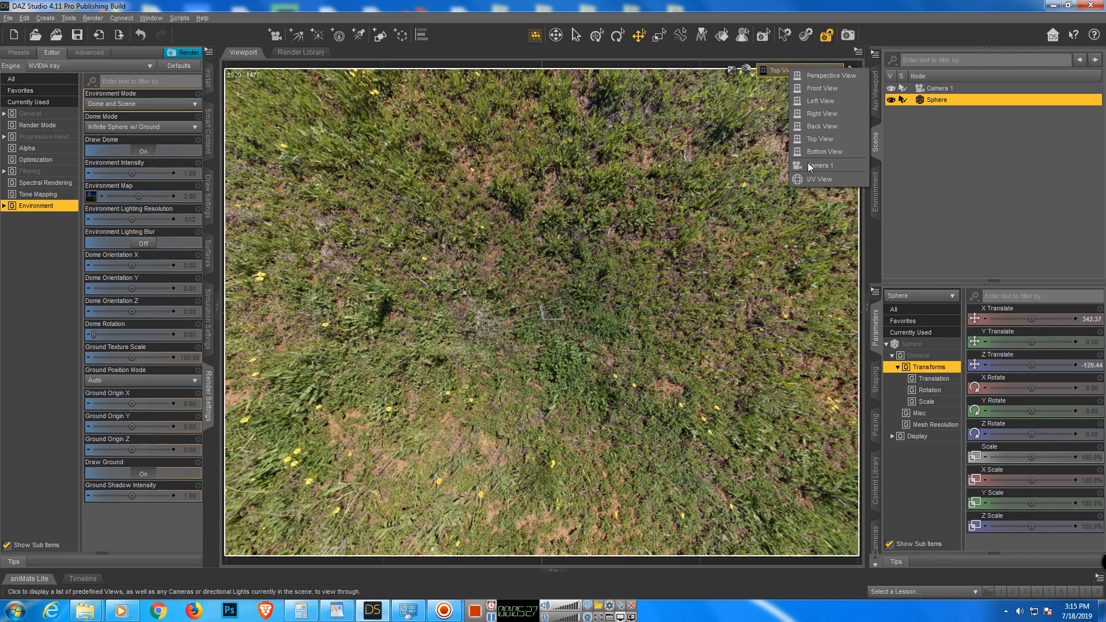
left_click(819, 166)
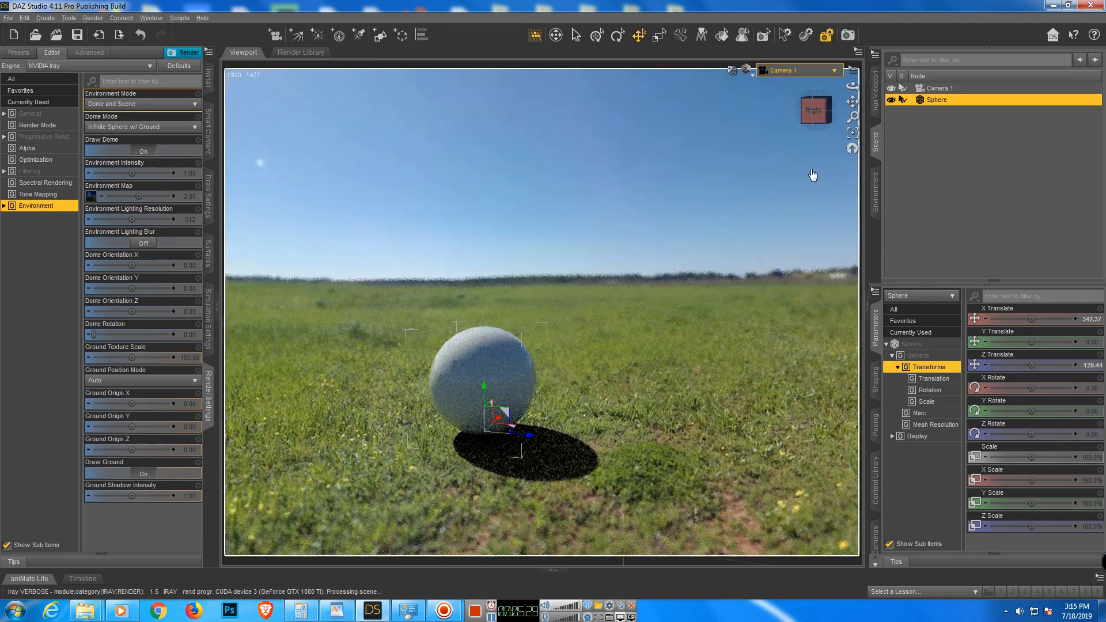